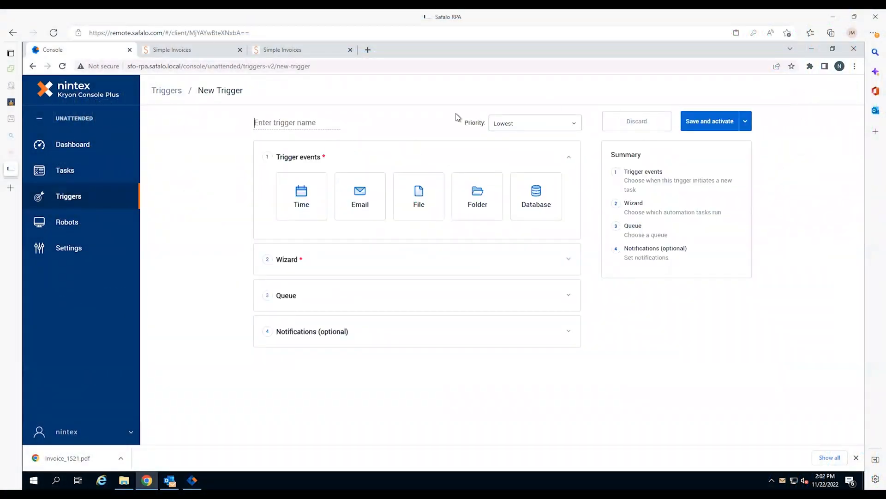
mouse_move(360, 195)
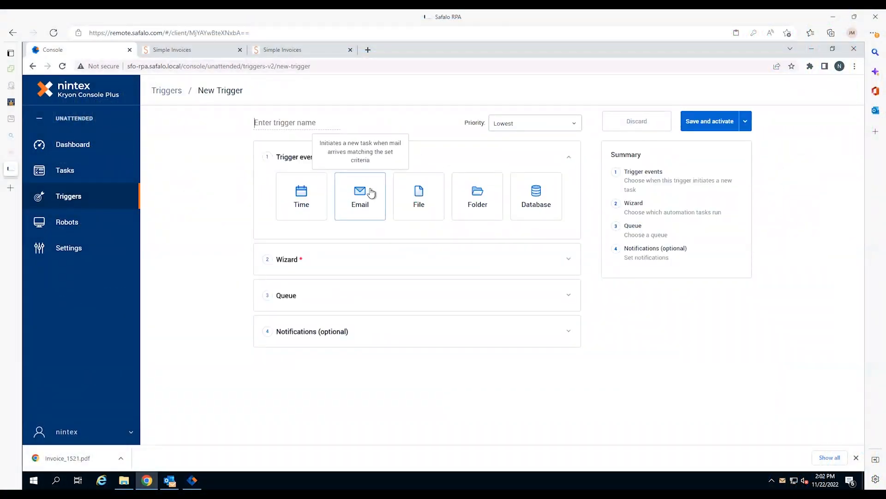
mouse_move(394, 129)
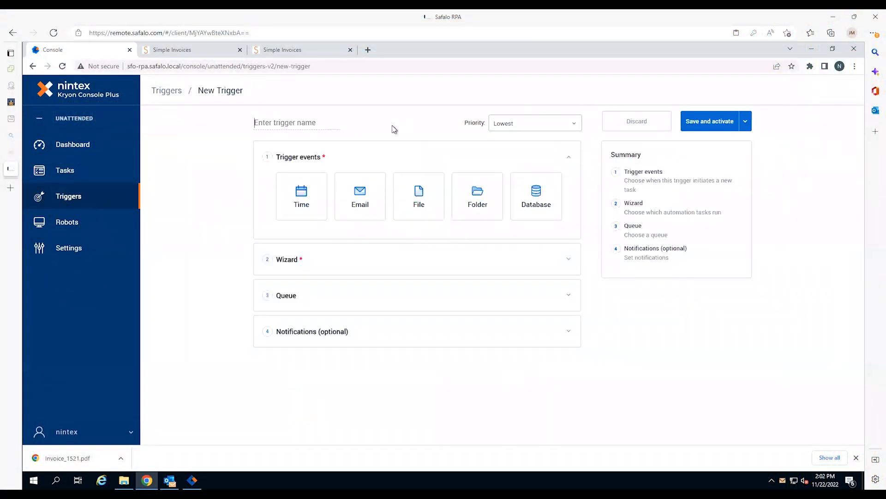
mouse_move(360, 196)
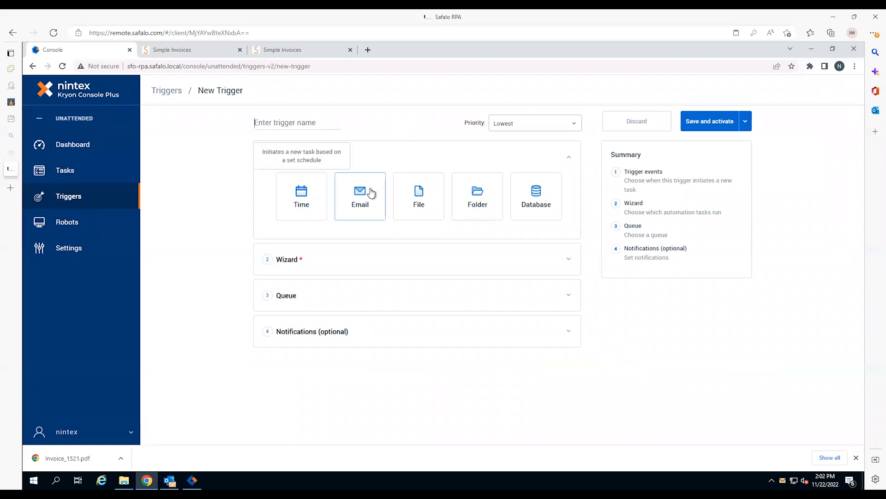
mouse_move(418, 197)
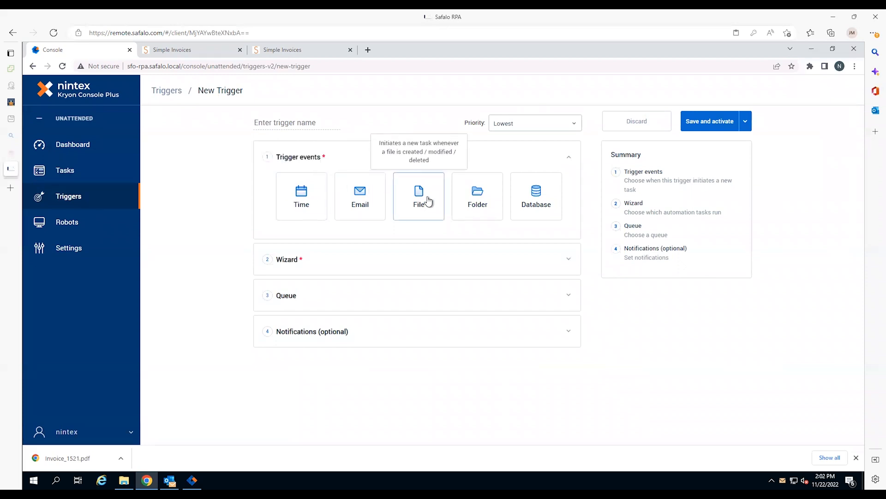
mouse_move(535, 195)
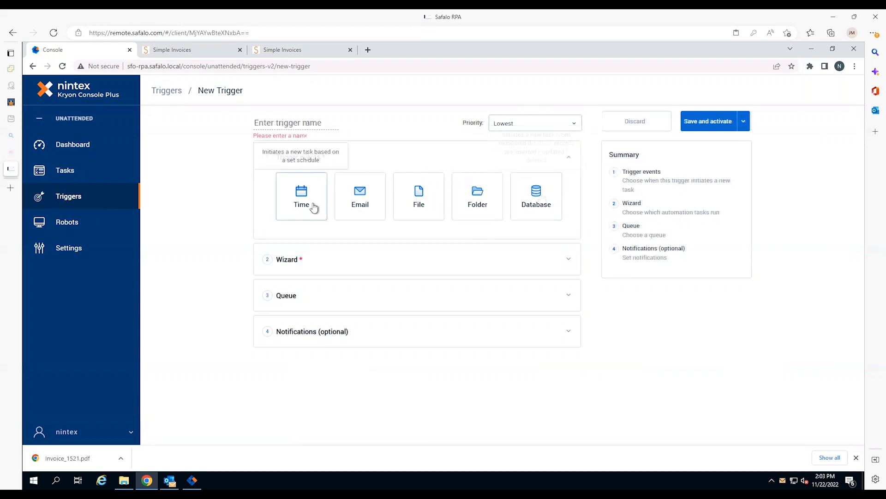
Schedule the trigger to repeat every minute and verify the upcoming task times.
left_click(299, 196)
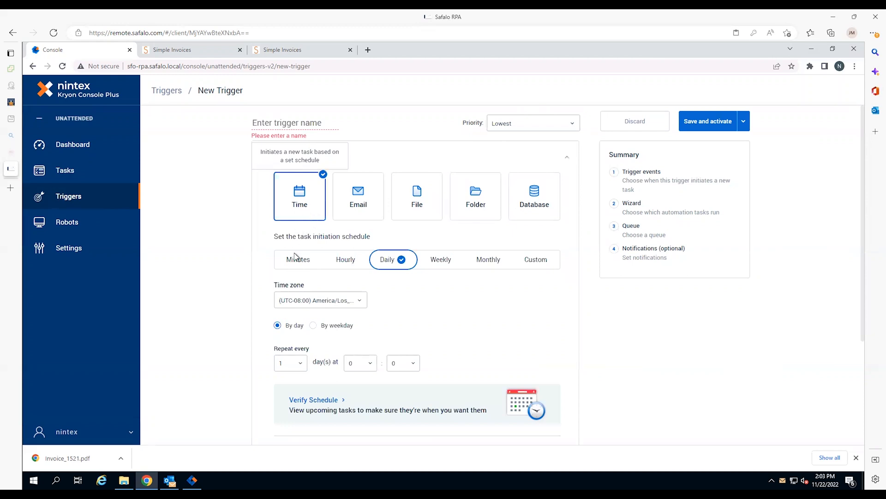
left_click(291, 260)
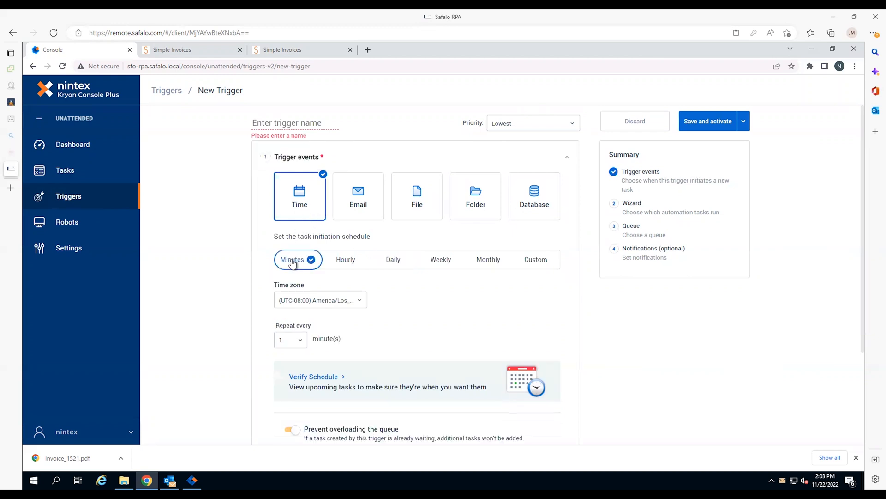
mouse_move(322, 381)
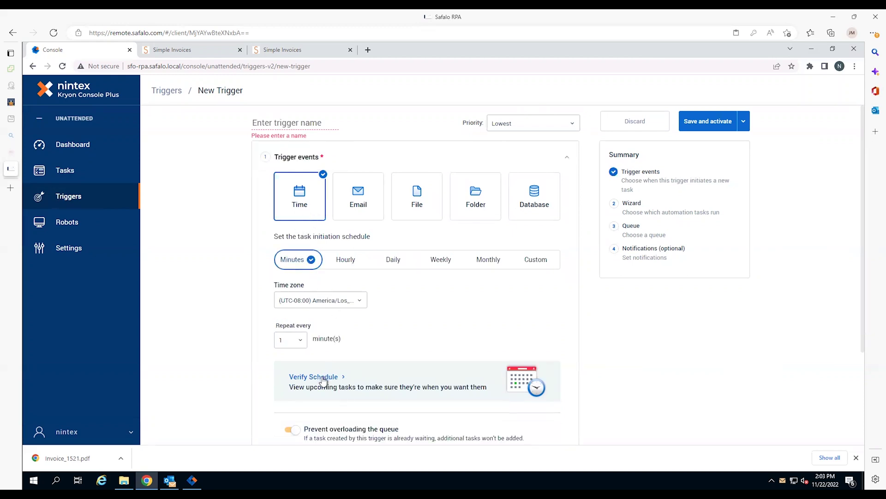
left_click(313, 375)
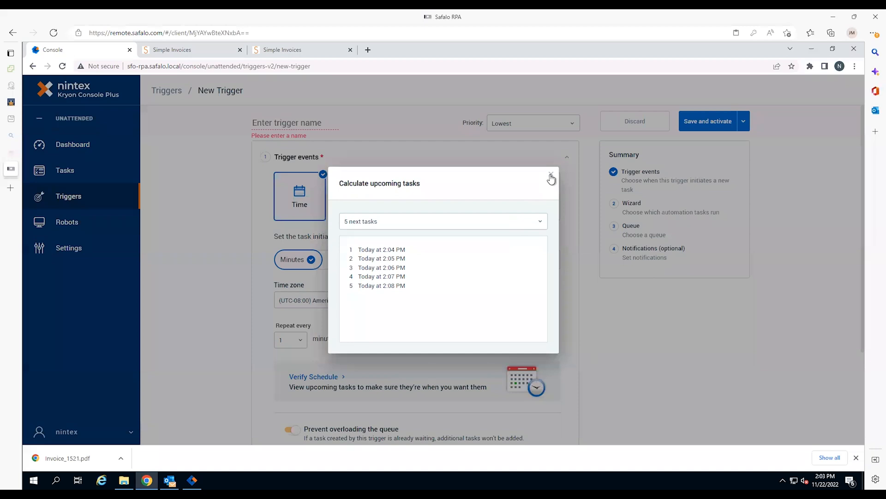
left_click(551, 178)
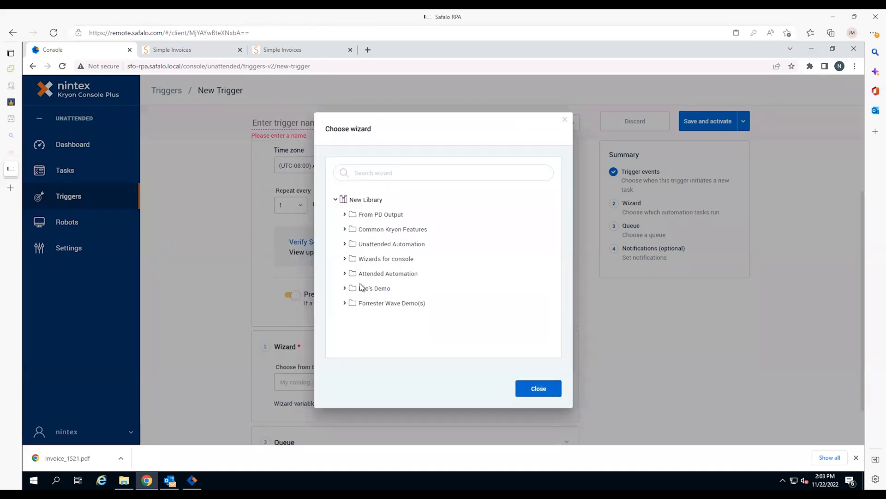
Save and activate the trigger with Simple Invoice Demo -Unattended, Finance Queue and Highest priority.
left_click(537, 389)
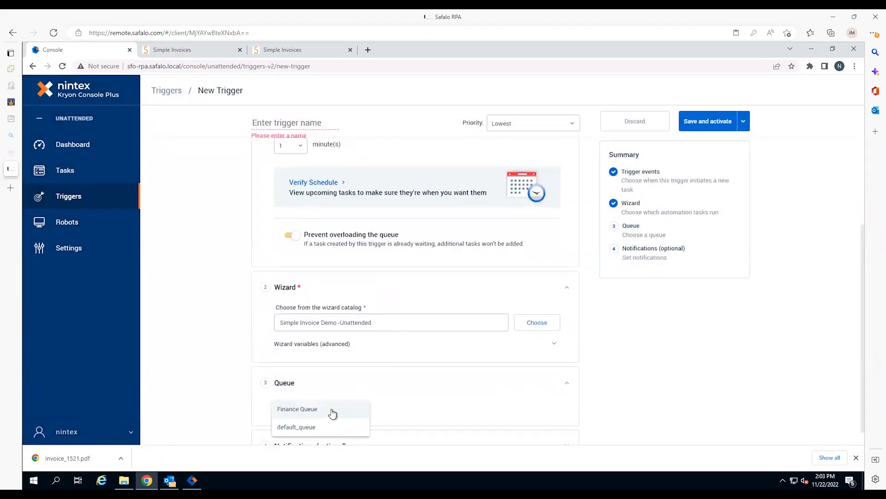
left_click(297, 408)
type("Simple Invoice")
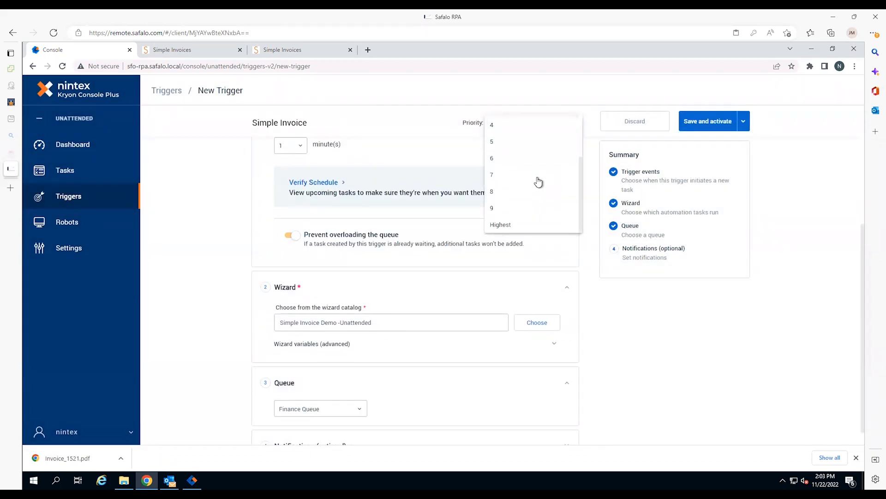
left_click(500, 225)
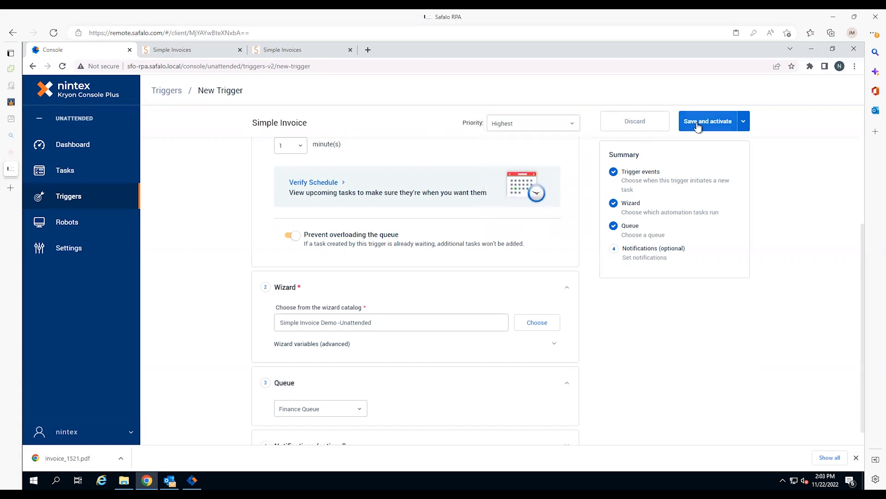
left_click(707, 121)
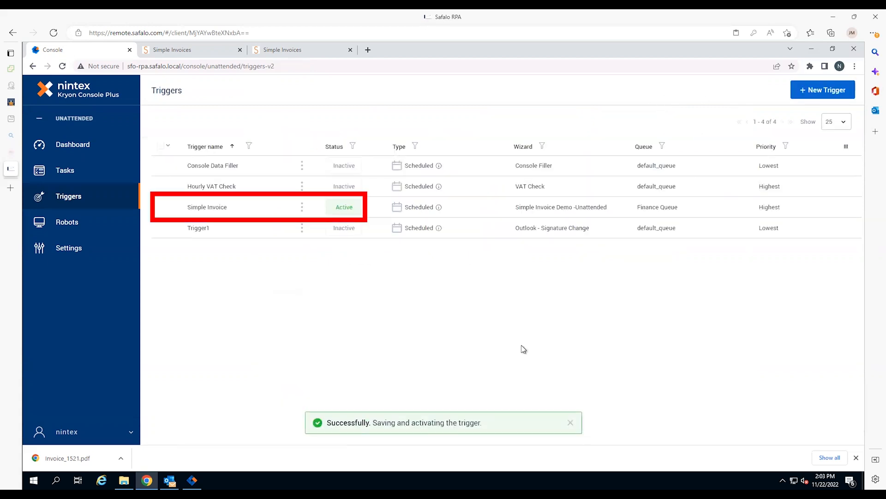
mouse_move(400, 241)
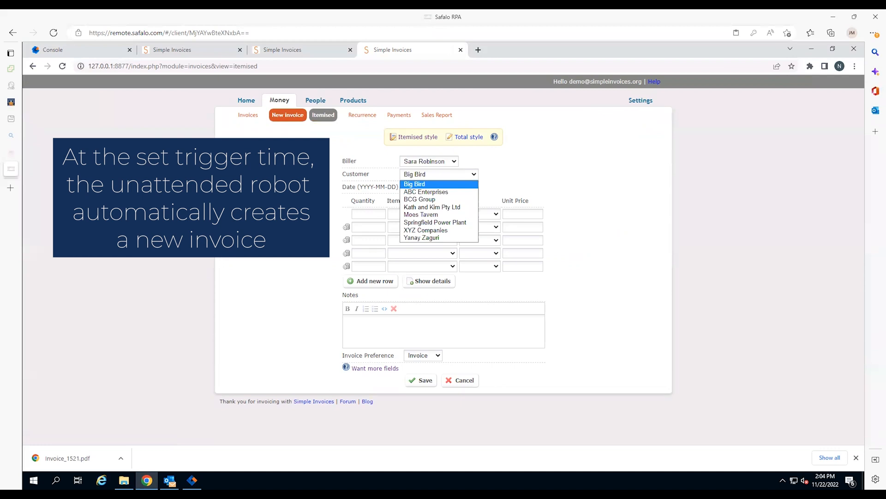
Save an XYZ Companies invoice for 5 ACME Razor noted 'Booking by Jill Peterson' and export it to PDF.
left_click(425, 230)
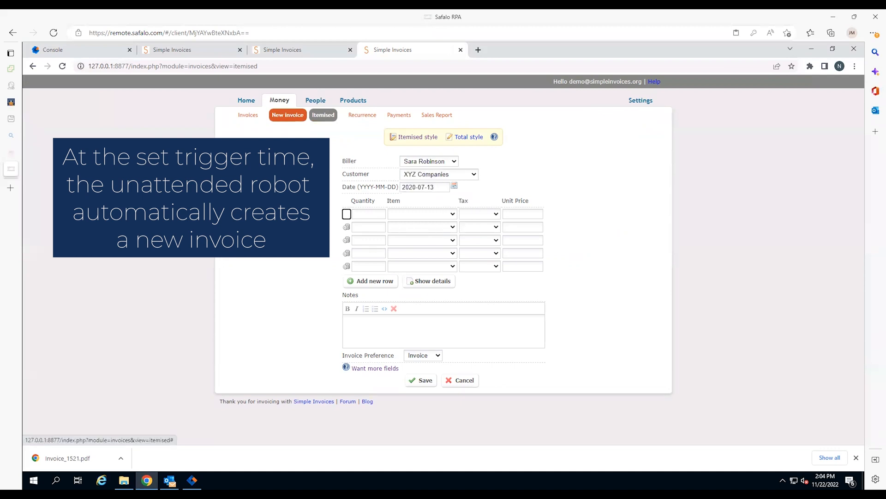
type("5")
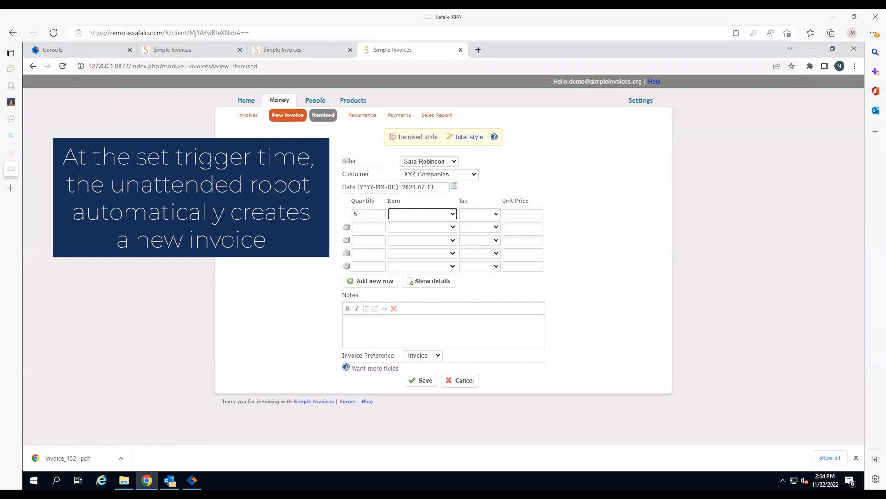
left_click(422, 213)
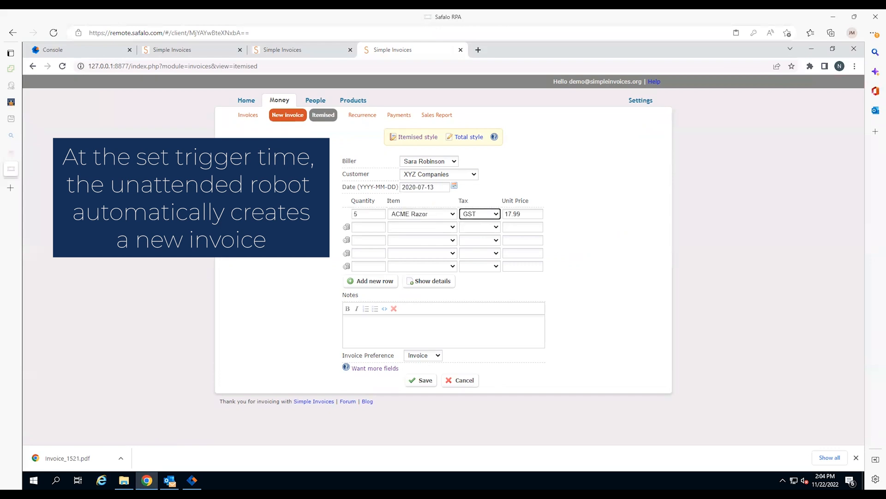
type("Booking by Jill Peterson")
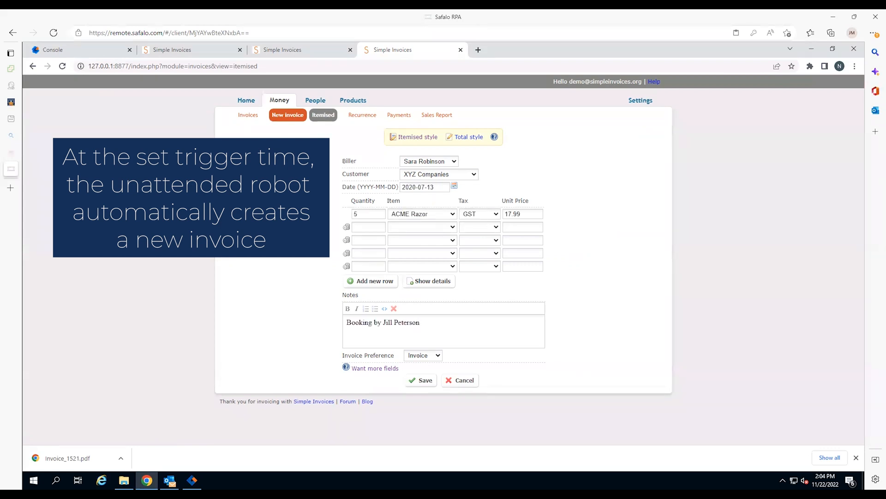
left_click(421, 380)
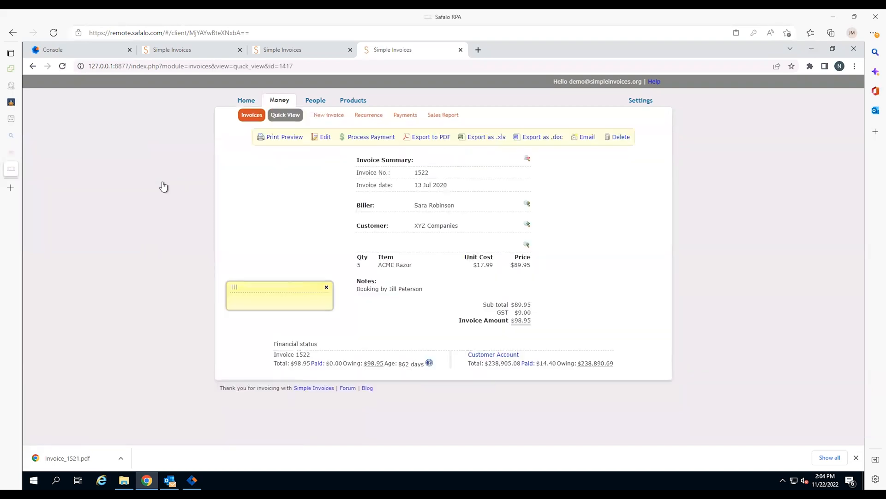
left_click(169, 480)
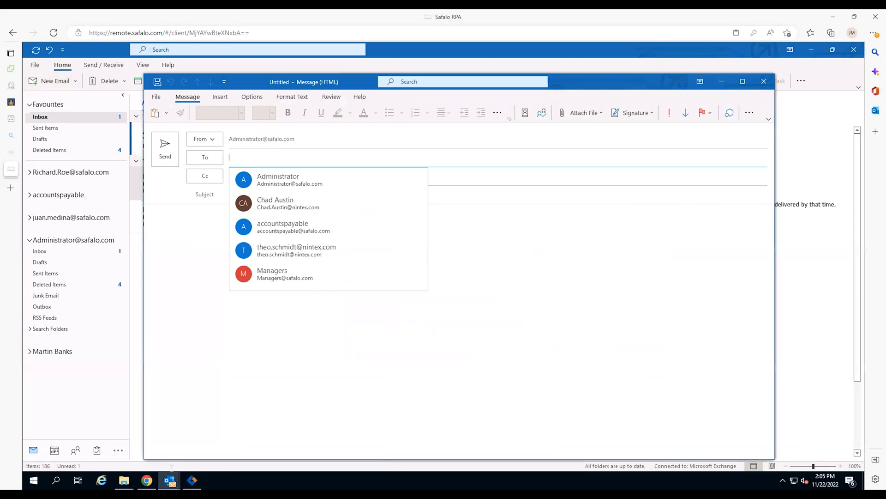
Address the email to Administrator and attach Invoice_1522 from Downloads.
left_click(278, 179)
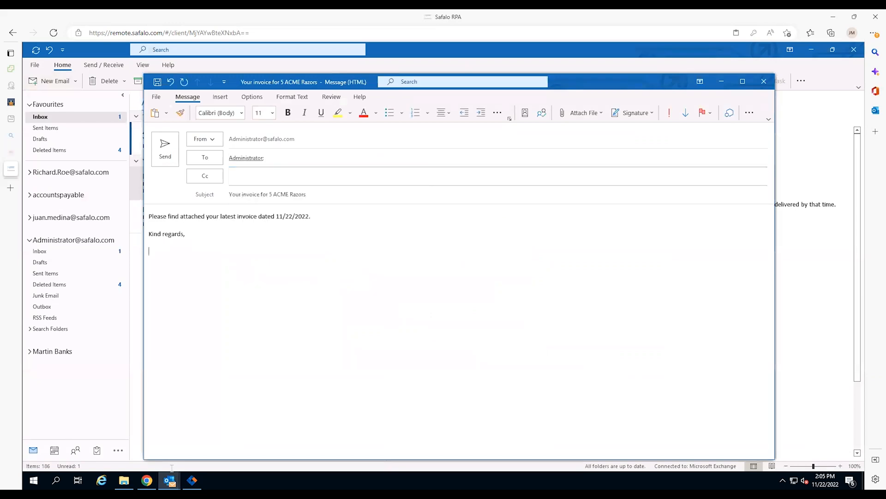
left_click(579, 112)
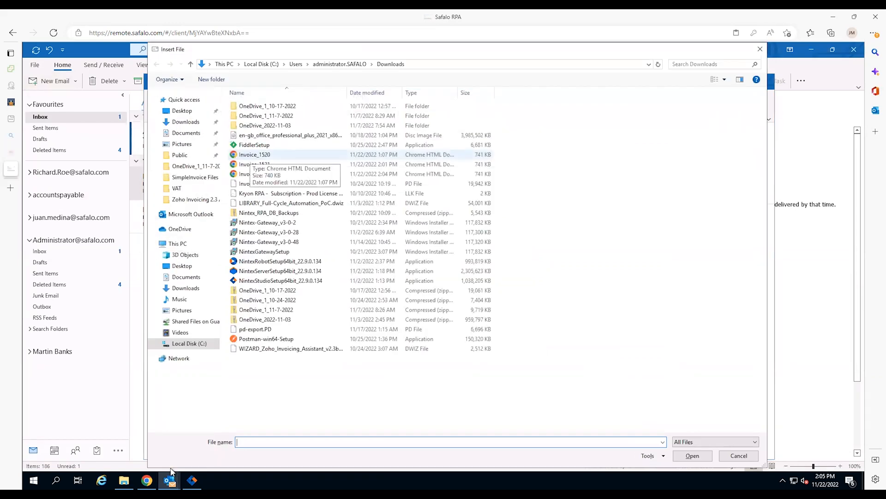
left_click(255, 174)
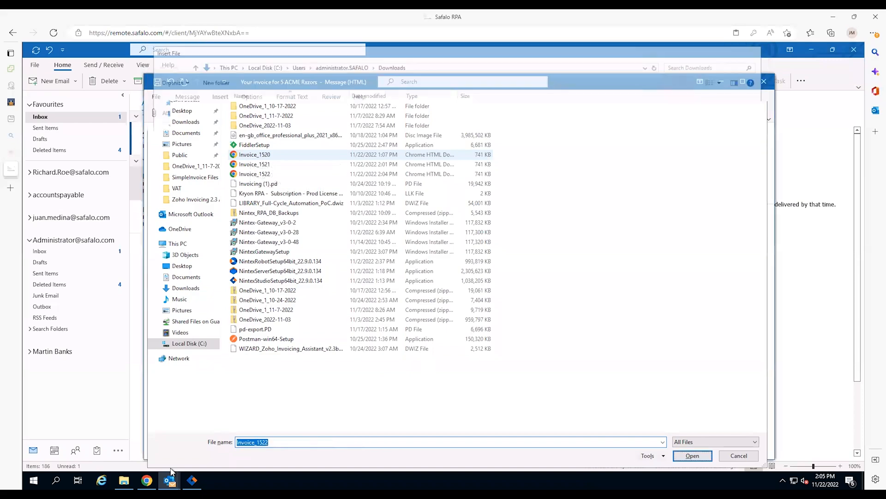
left_click(692, 455)
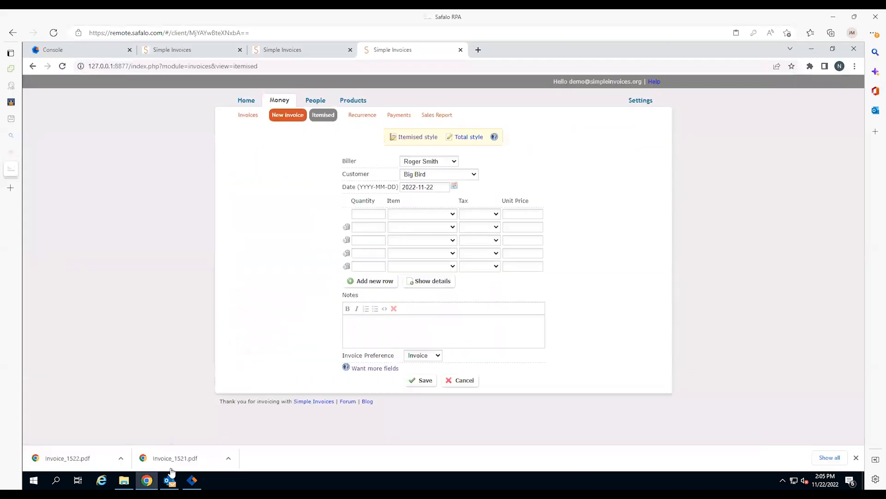